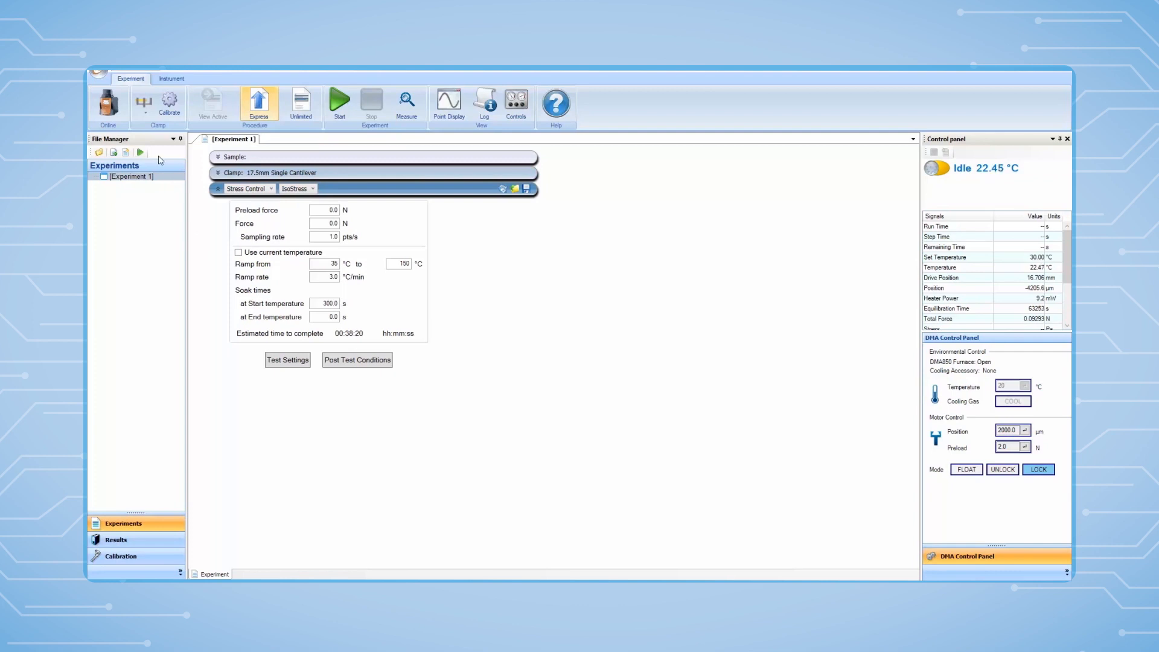
Choose Add New Clamp from the ribbon's Clamp dropdown to launch the new-clamp wizard
click(169, 108)
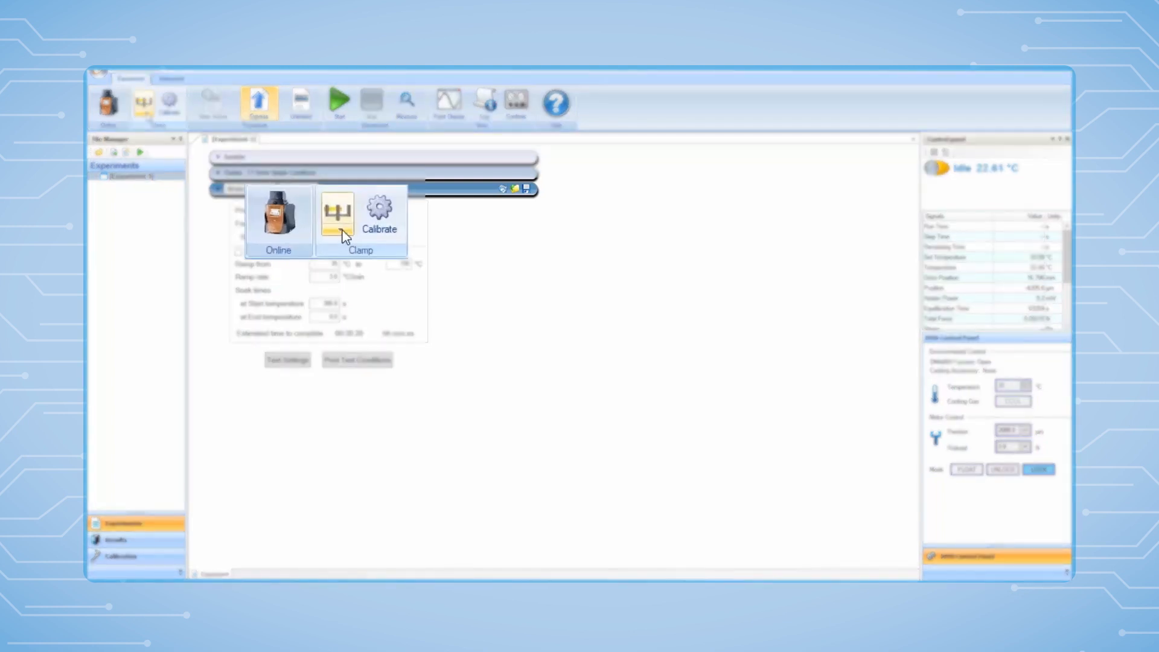
click(337, 215)
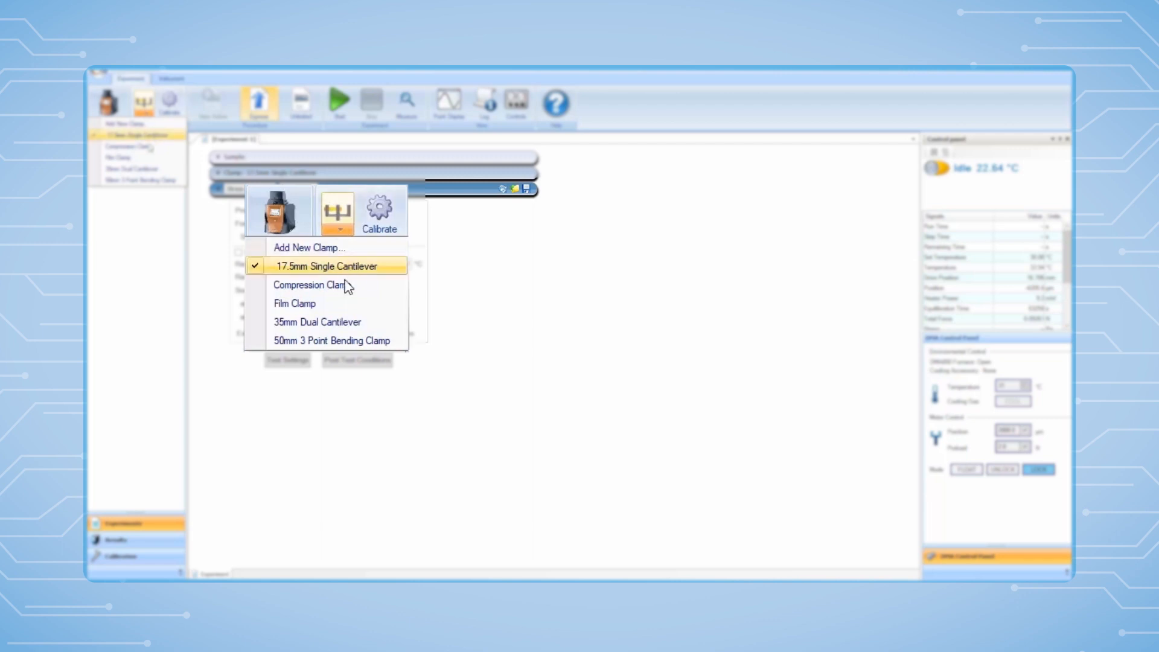
mouse_move(312, 284)
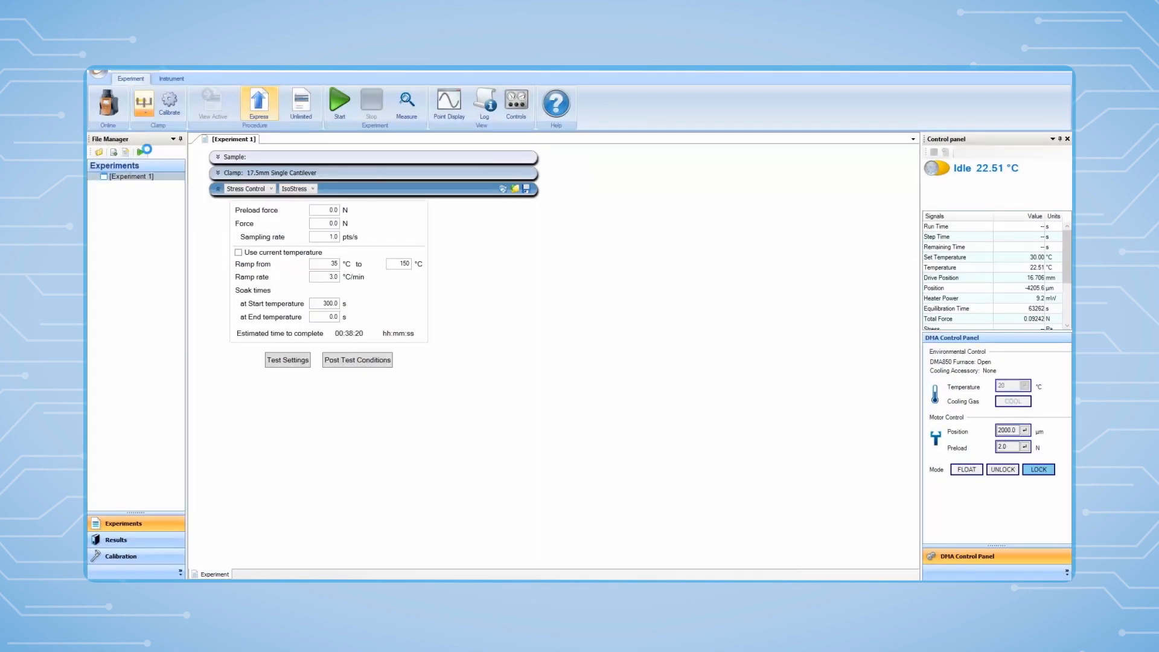
click(158, 102)
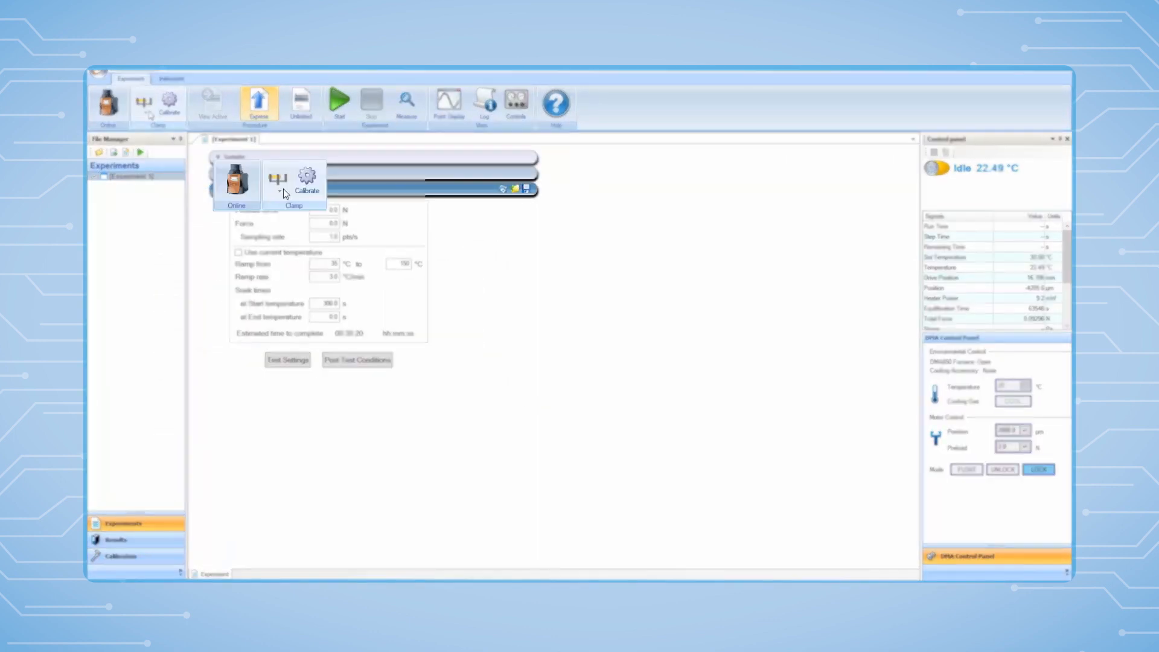
click(279, 197)
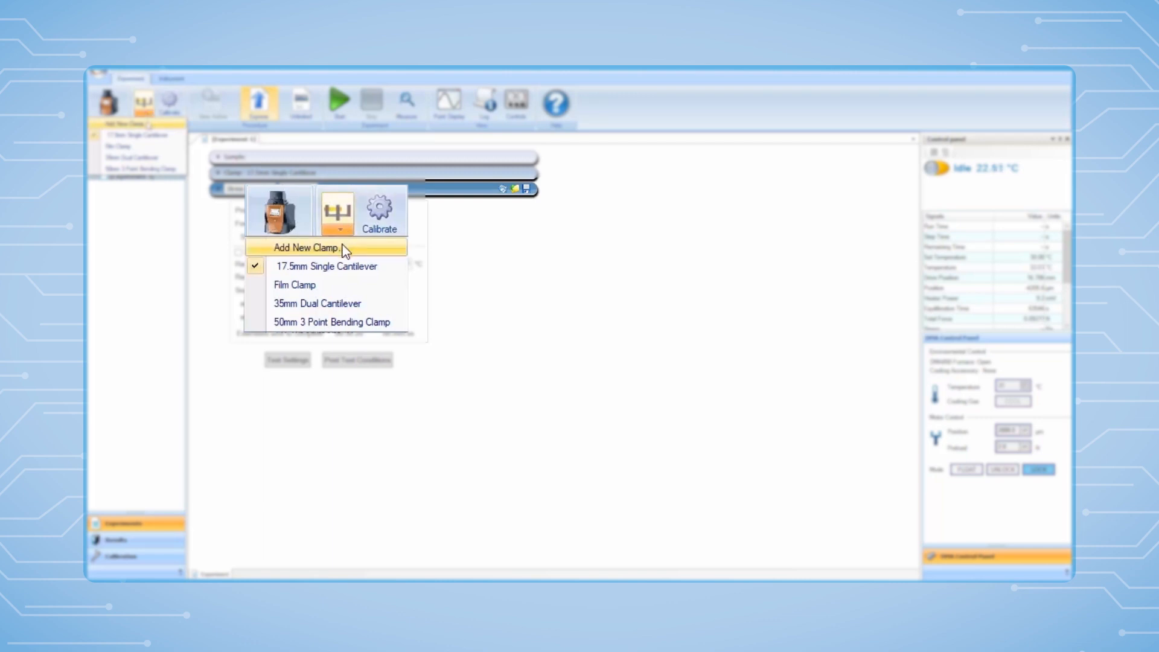
click(304, 248)
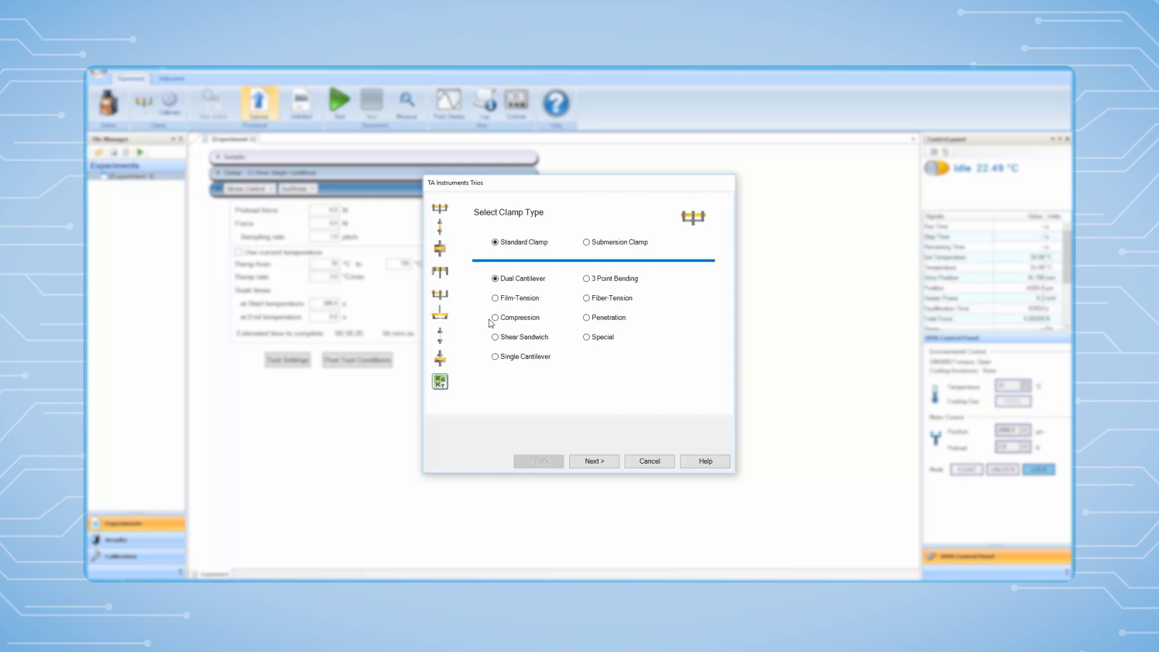
Create a Compression clamp with round disk shape named 'Compression Clamp-disk'
click(495, 317)
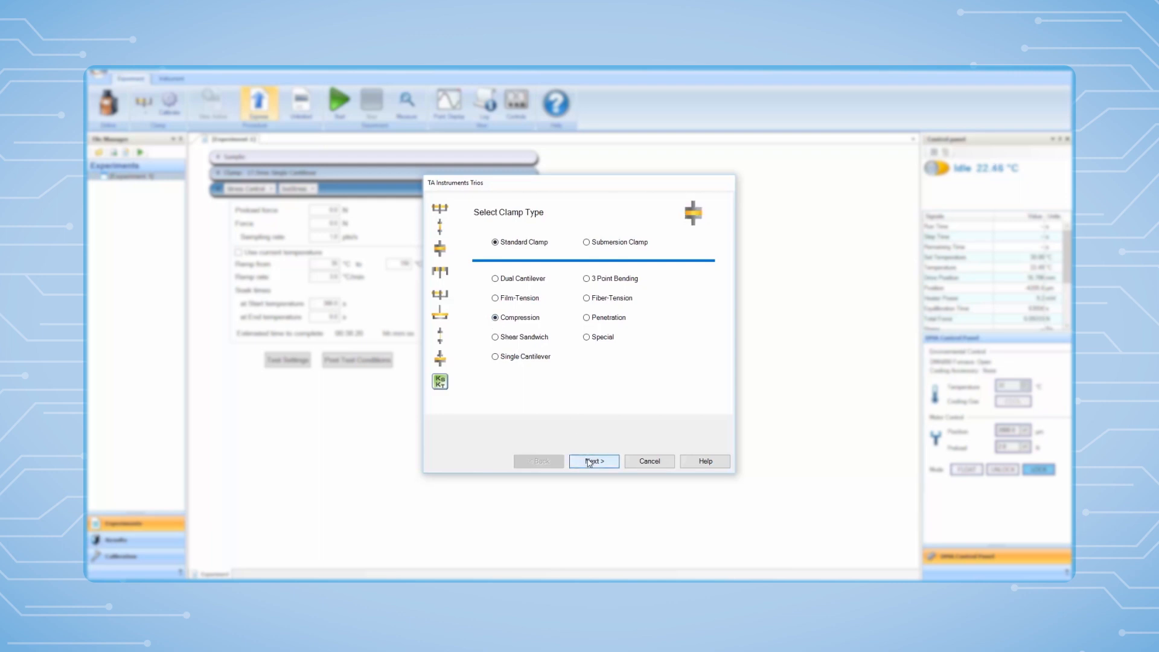
click(594, 461)
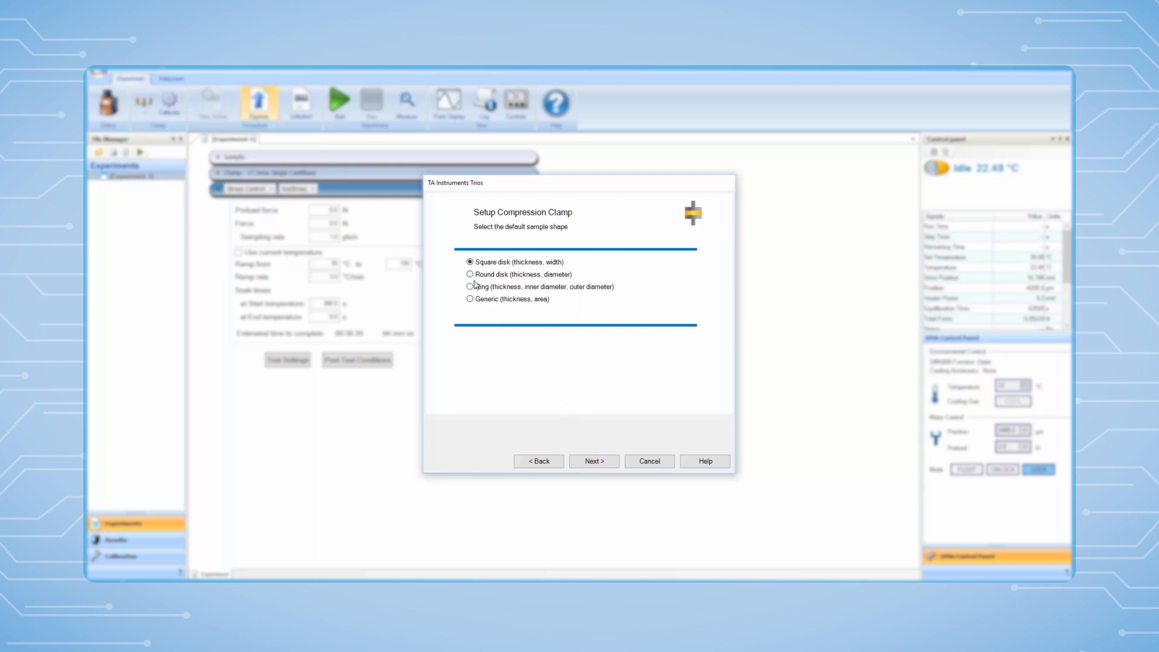
click(470, 274)
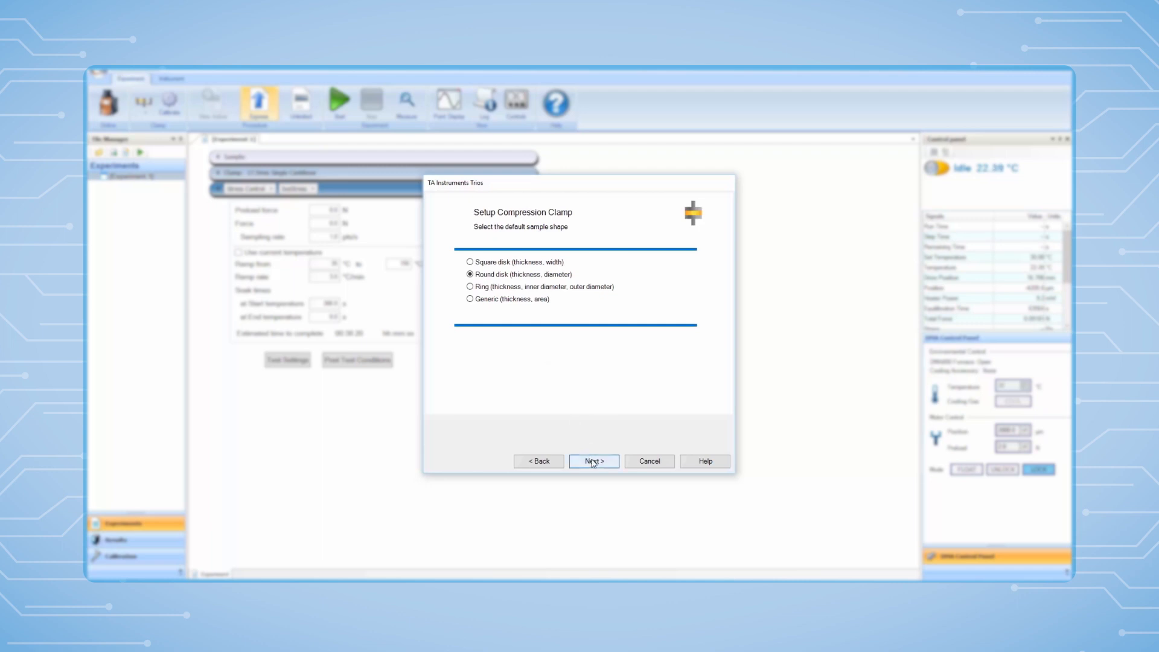
click(593, 460)
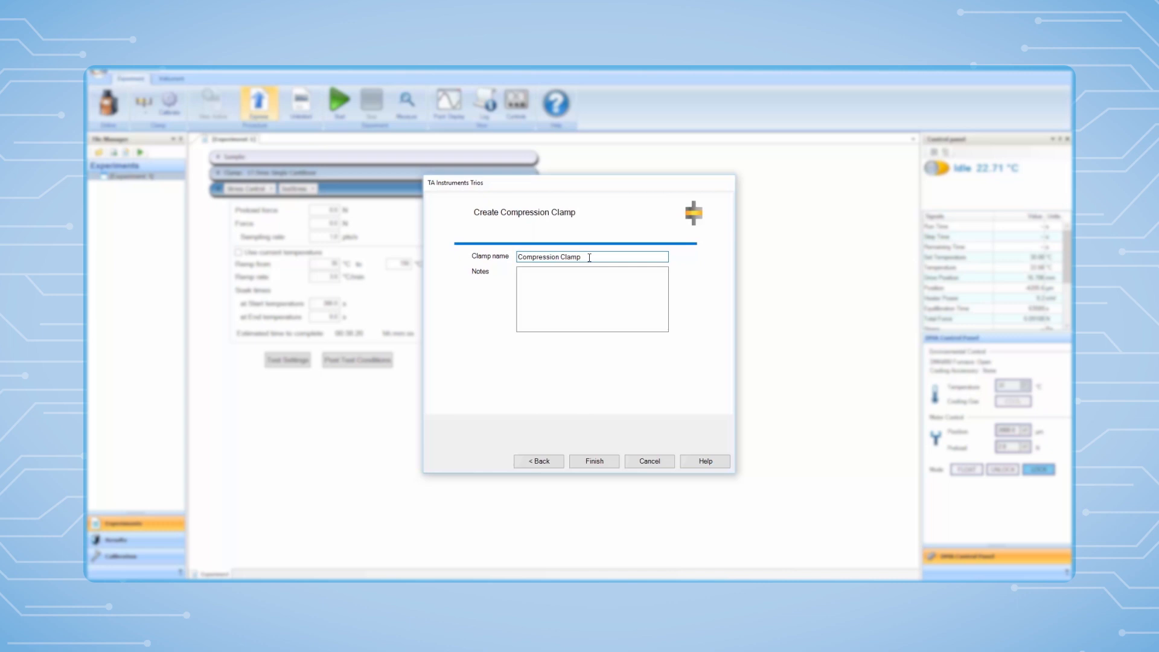
text(-)
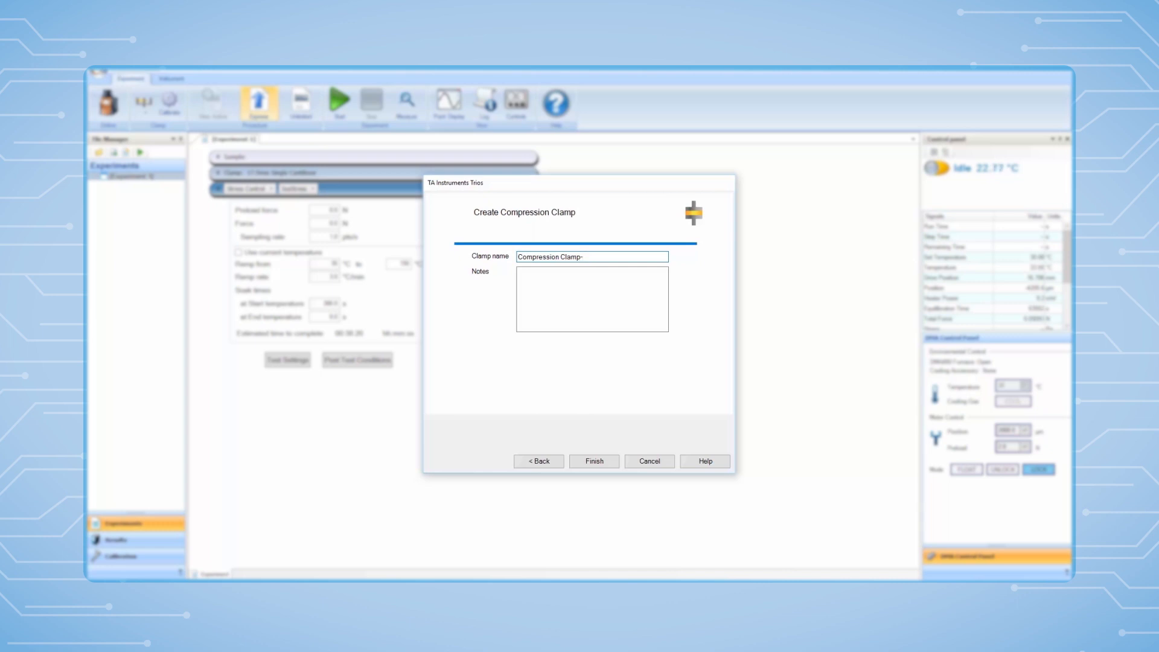
text(disk)
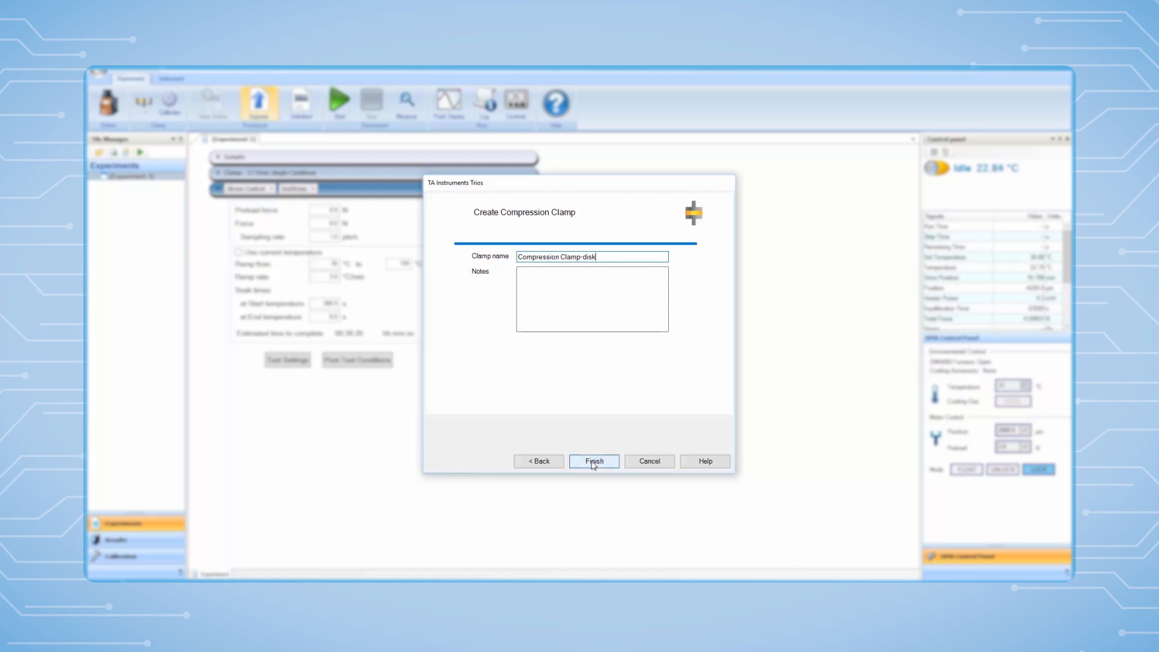
click(593, 461)
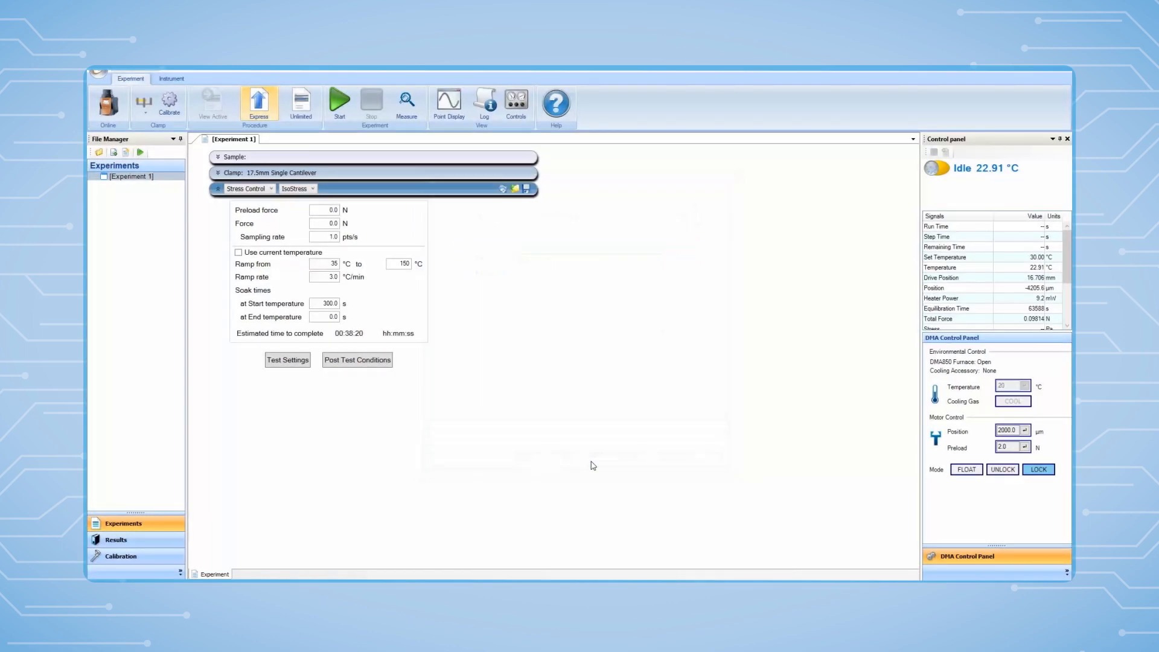
Set the DMA850 drive motor to Float and return to the home screen
click(120, 556)
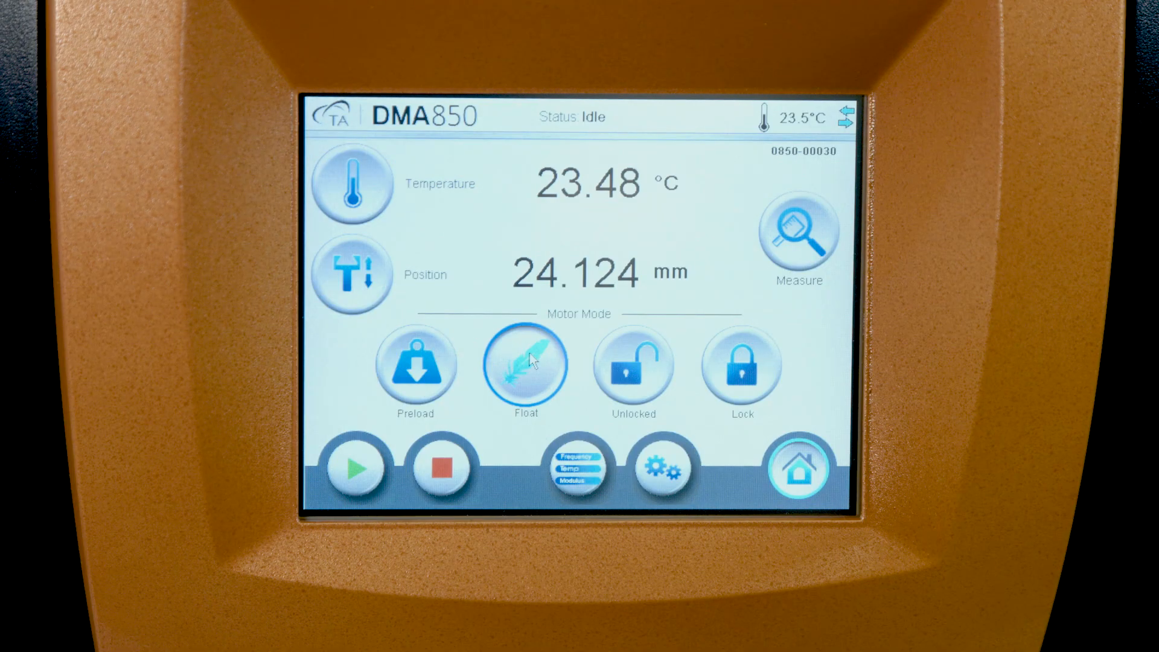
click(798, 465)
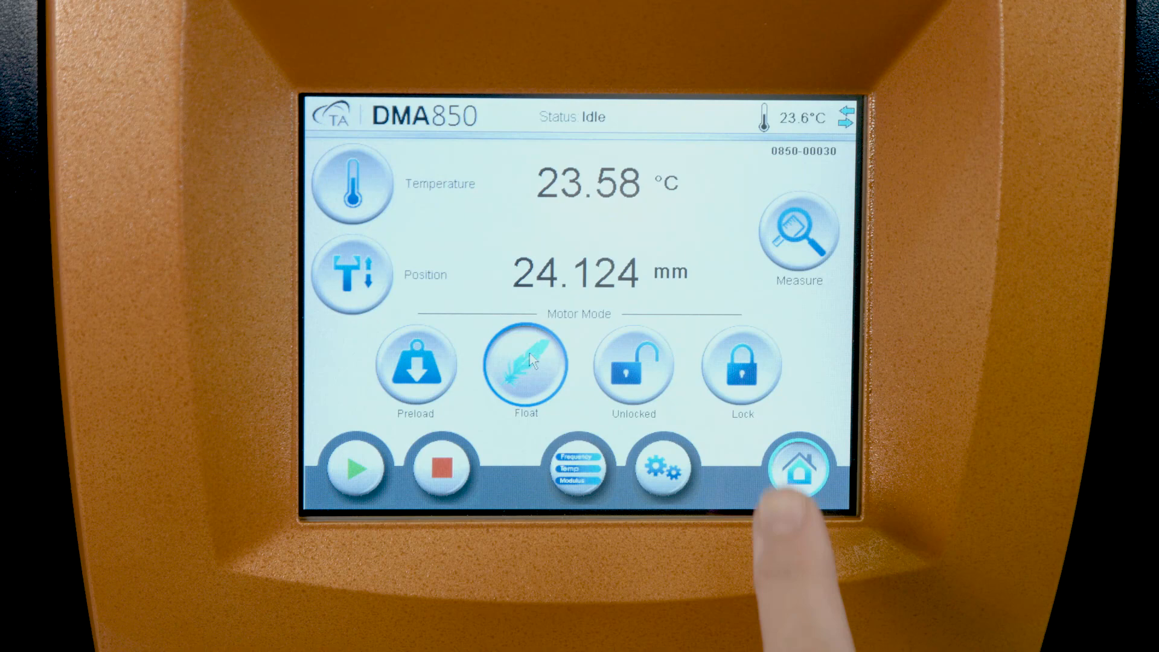
click(741, 365)
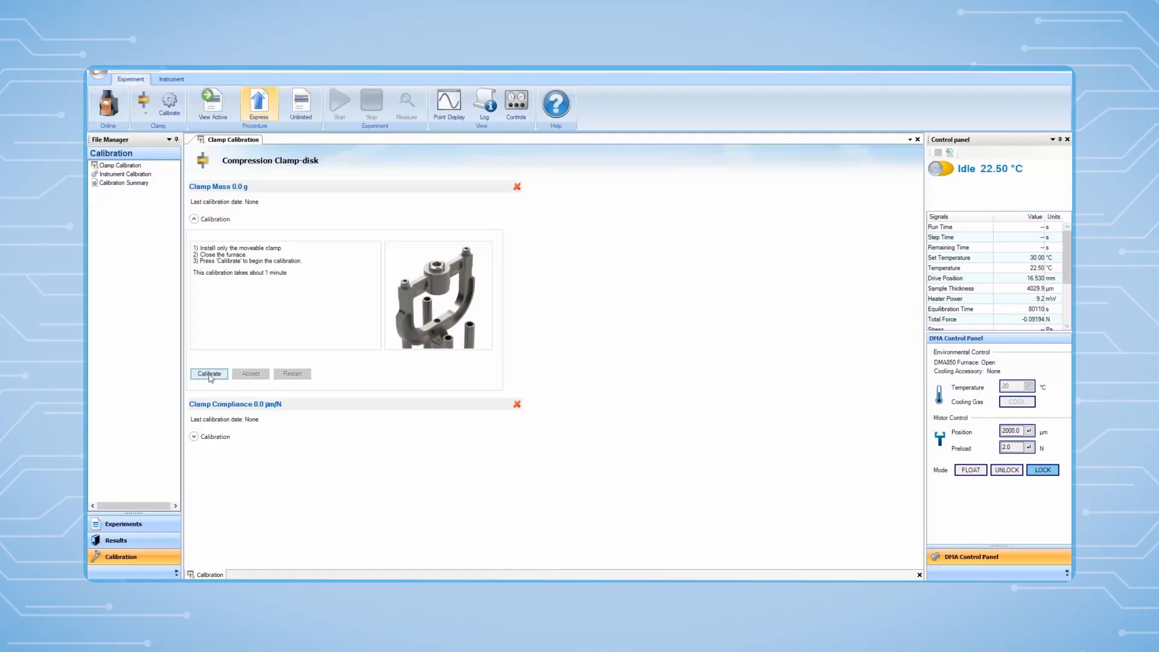
Start the clamp mass calibration and enter a 2.0 N preload force
click(208, 373)
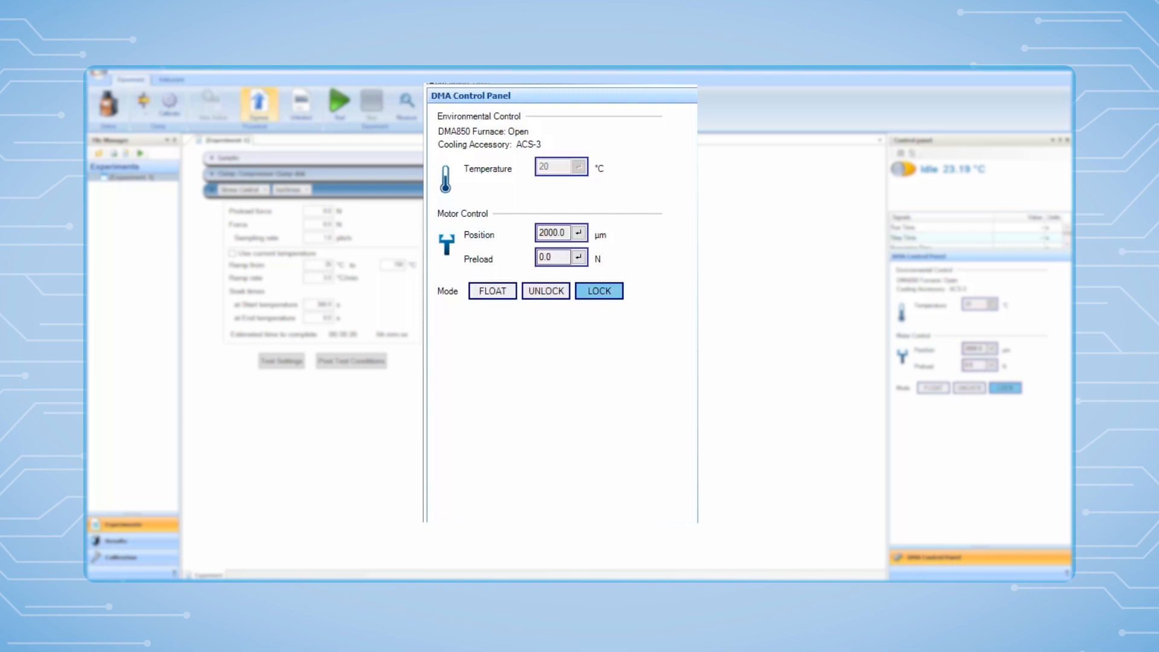
text(2)
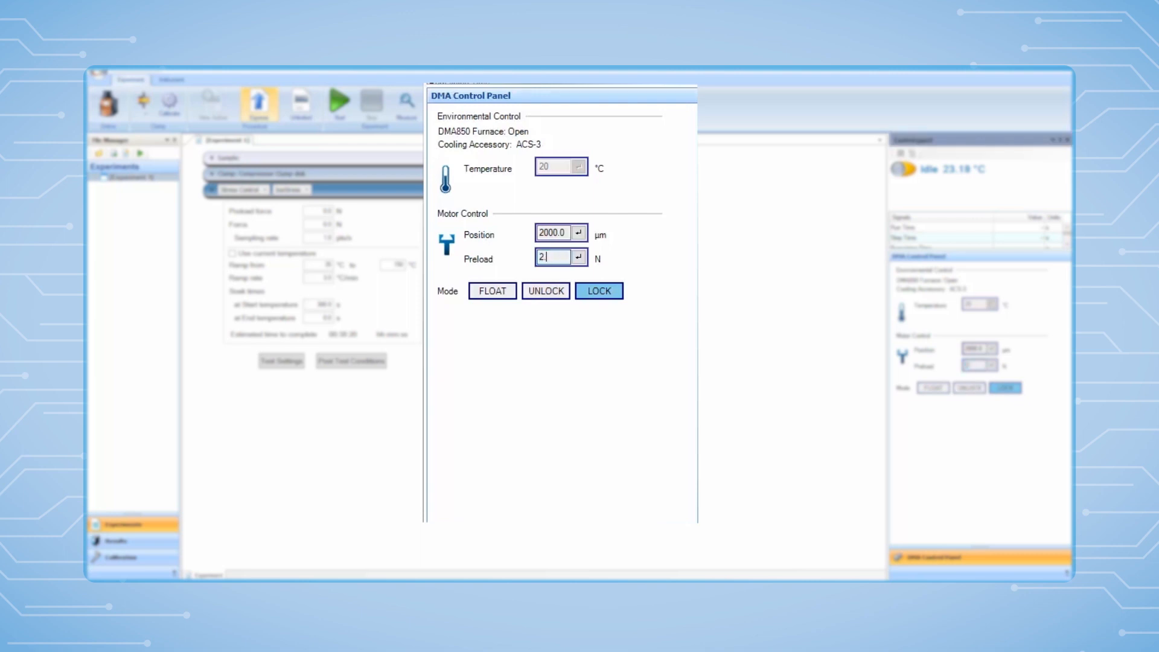
text(.0)
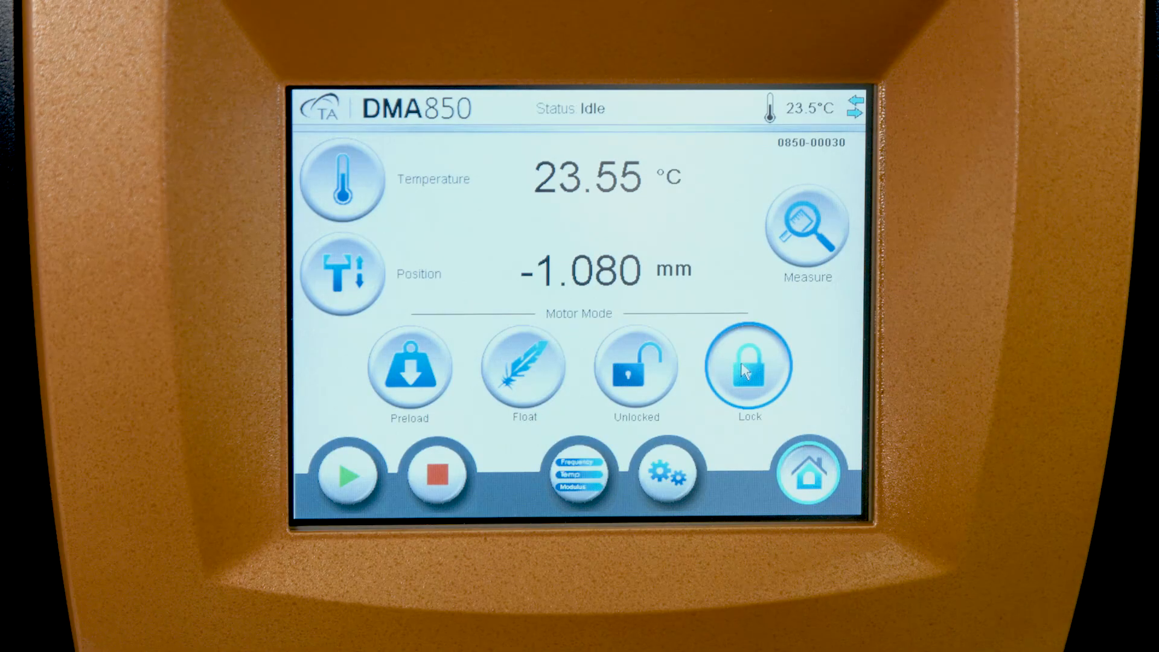
Lock the DMA850 drive motor and apply the preload to the clamp
click(408, 367)
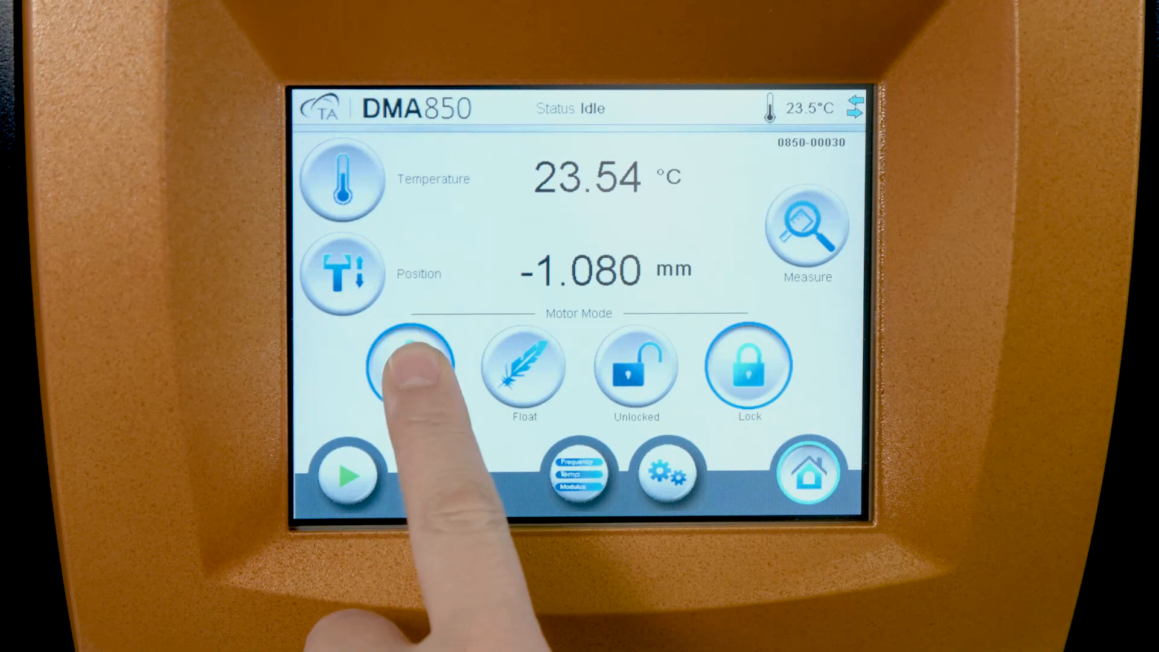
click(410, 370)
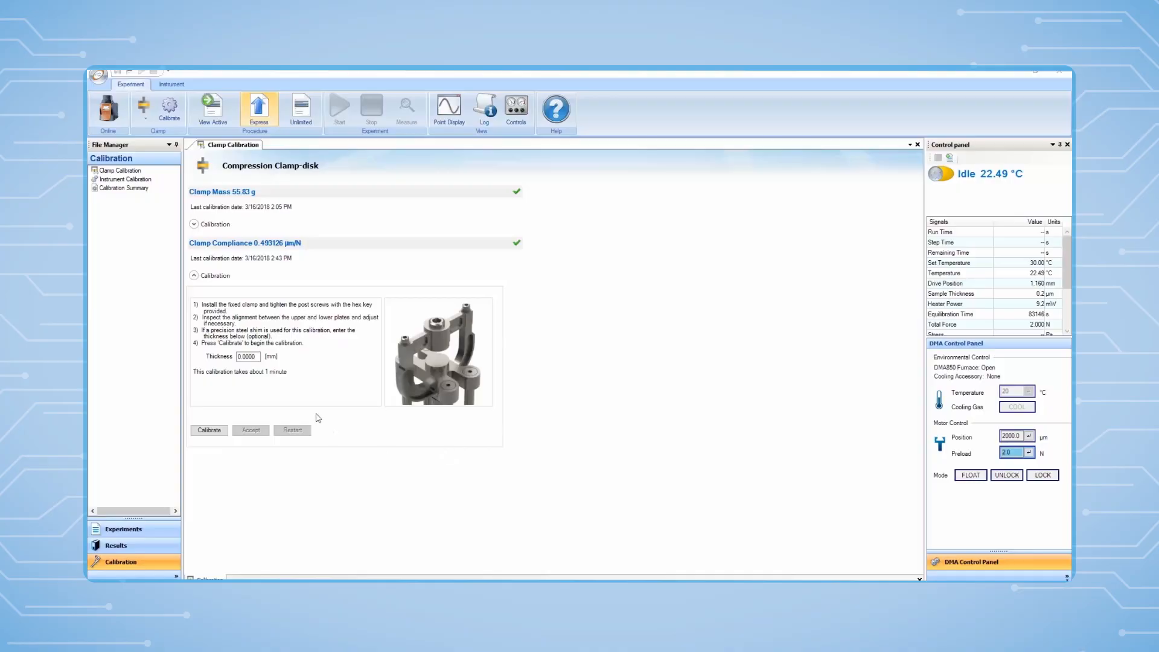
Calibrate clamp compliance, getting 0.393567 µm/N versus the current 0.493126 µm/N
click(247, 356)
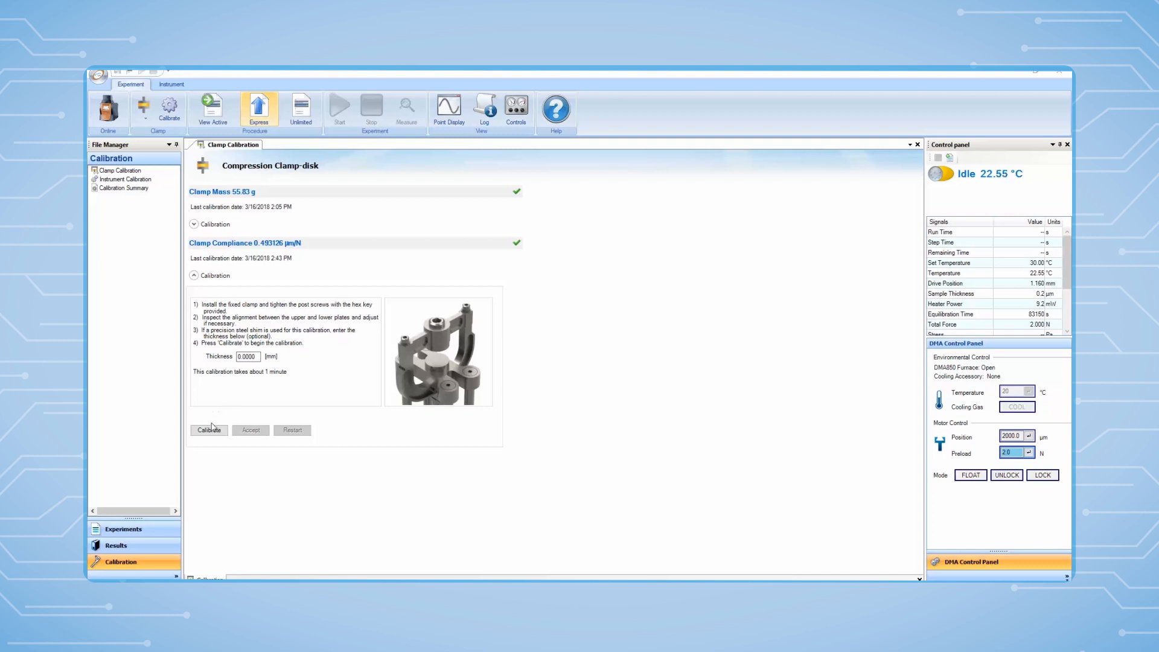
click(209, 429)
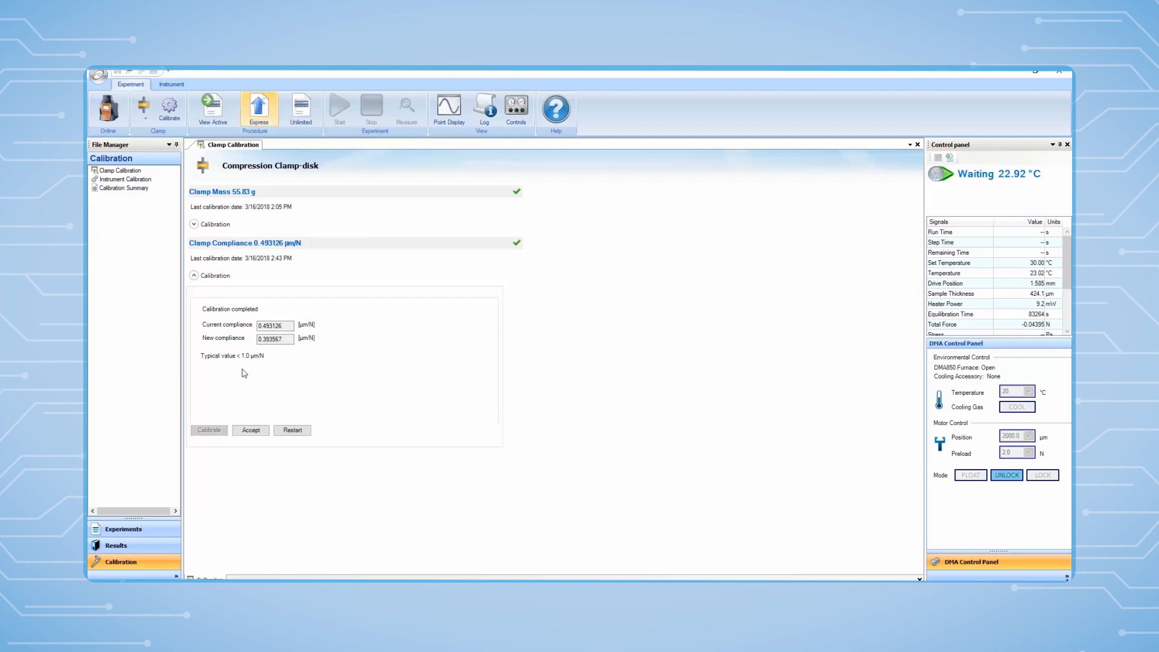
mouse_move(246, 368)
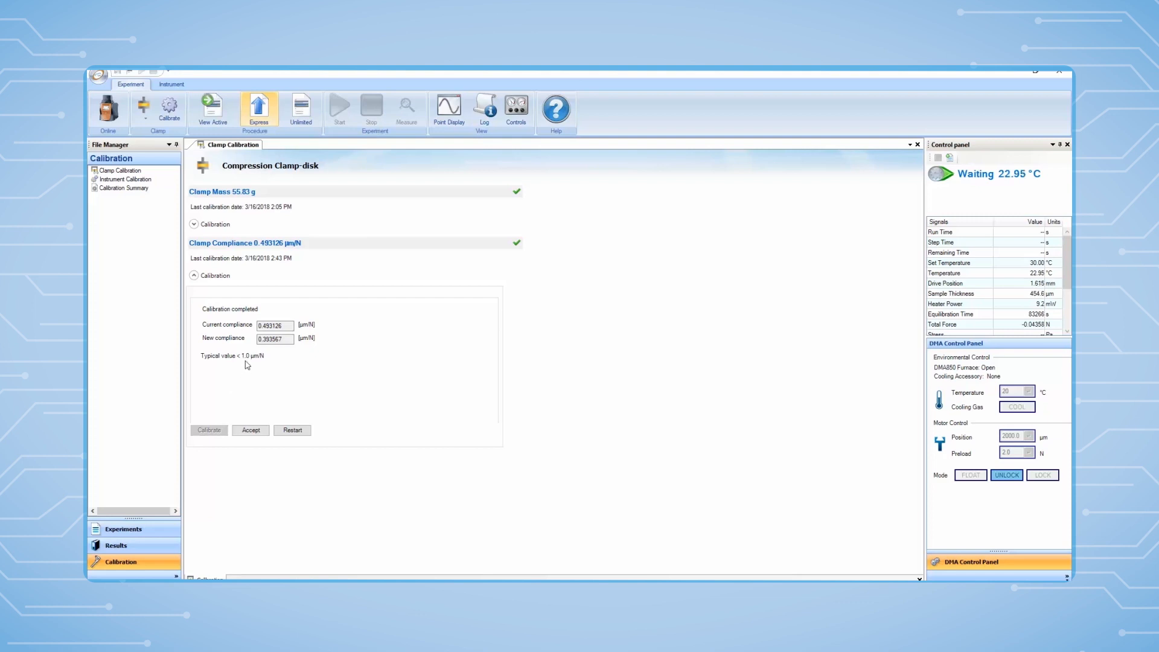
mouse_move(253, 364)
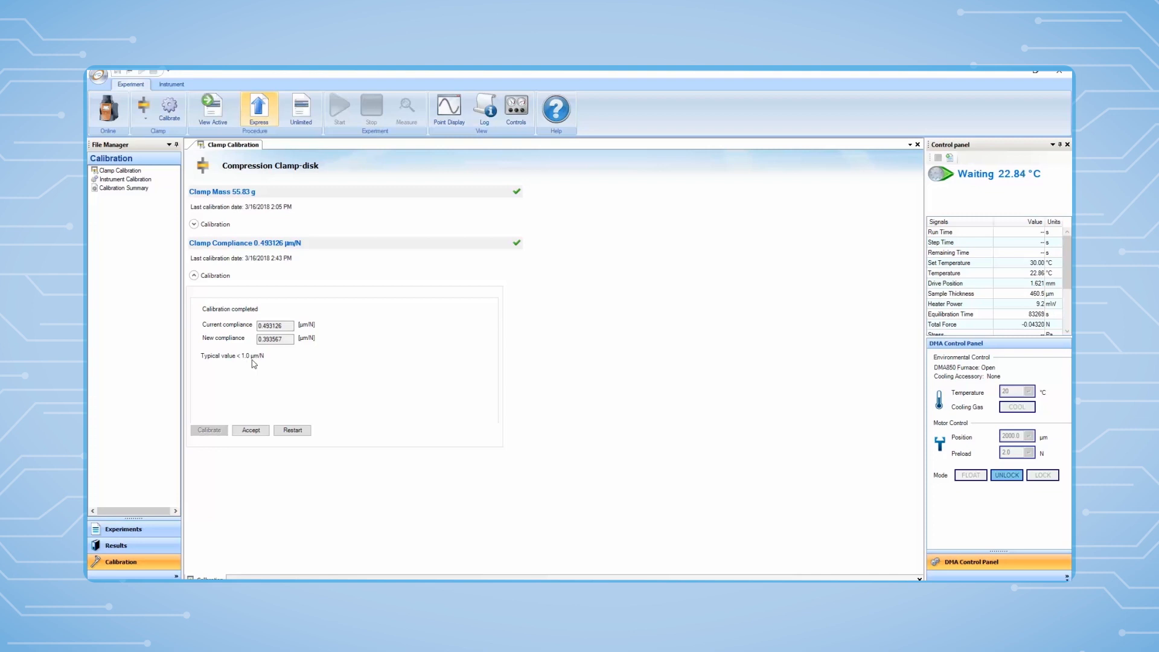
mouse_move(282, 350)
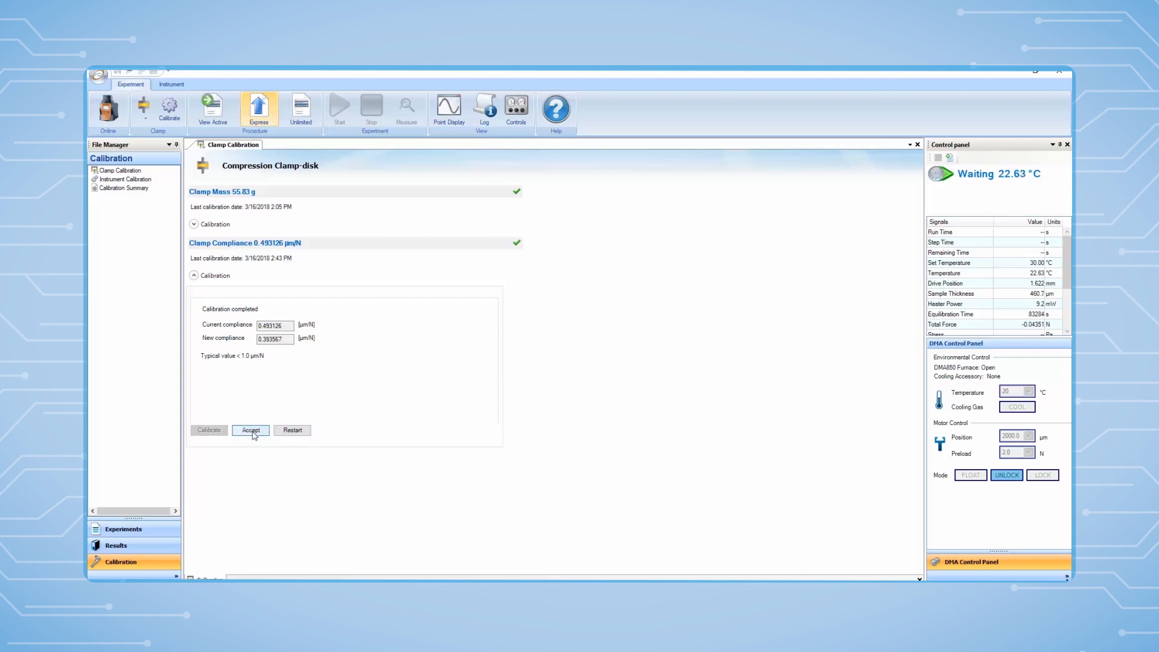
Accept the new 0.393567 µm/N clamp compliance value
click(250, 431)
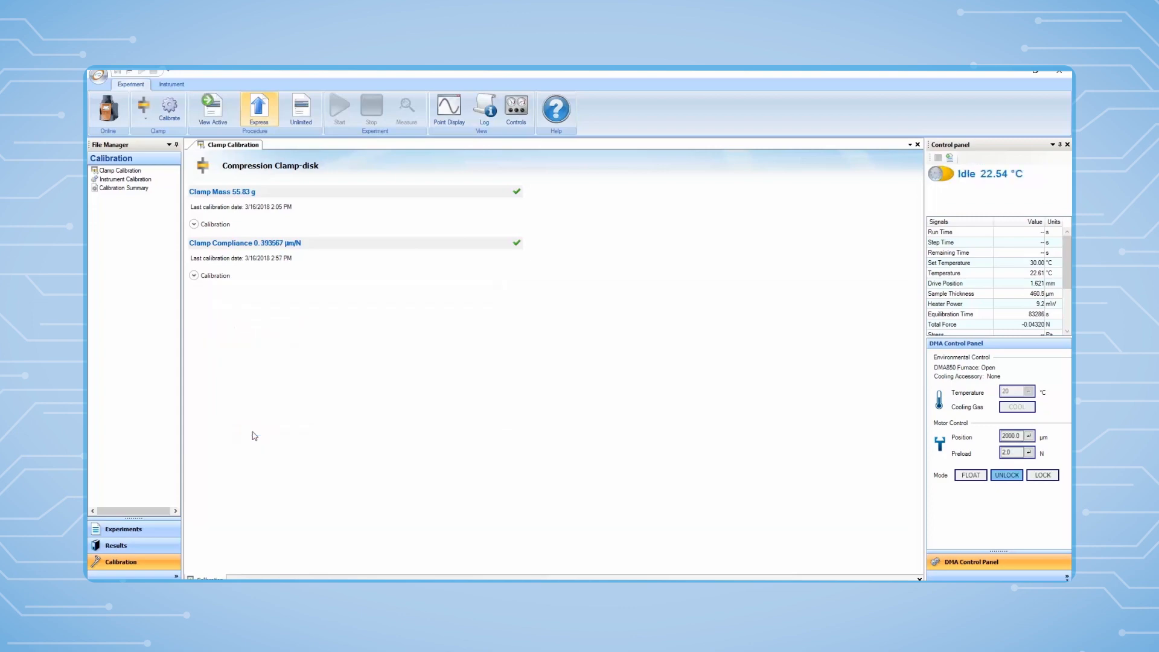
mouse_move(293, 424)
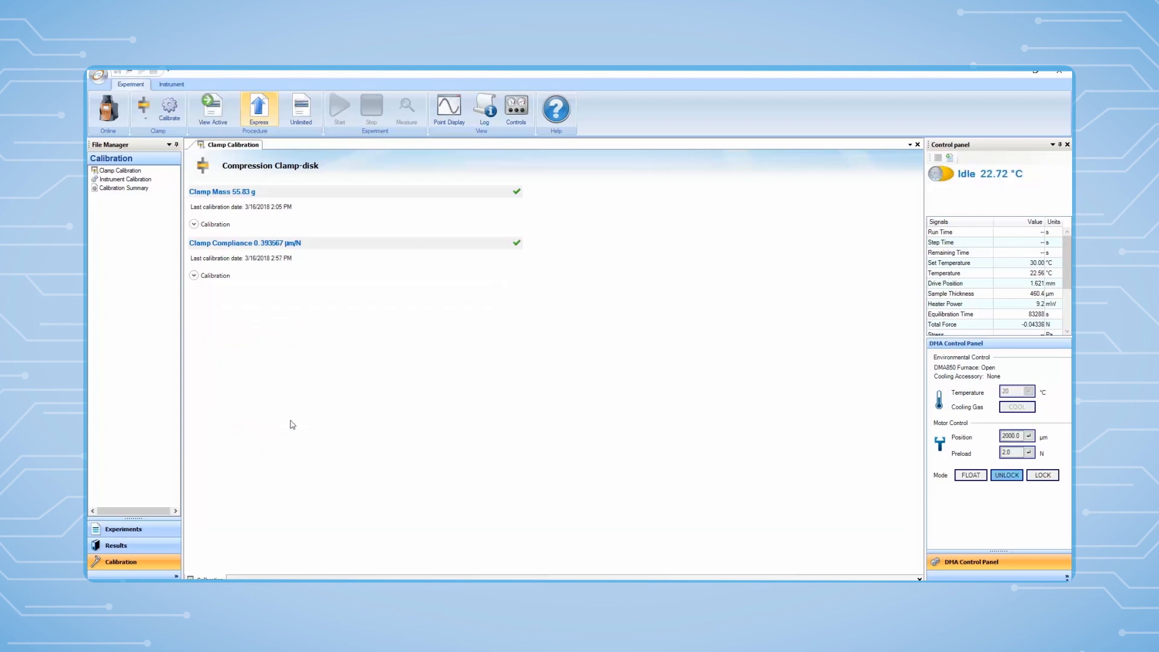